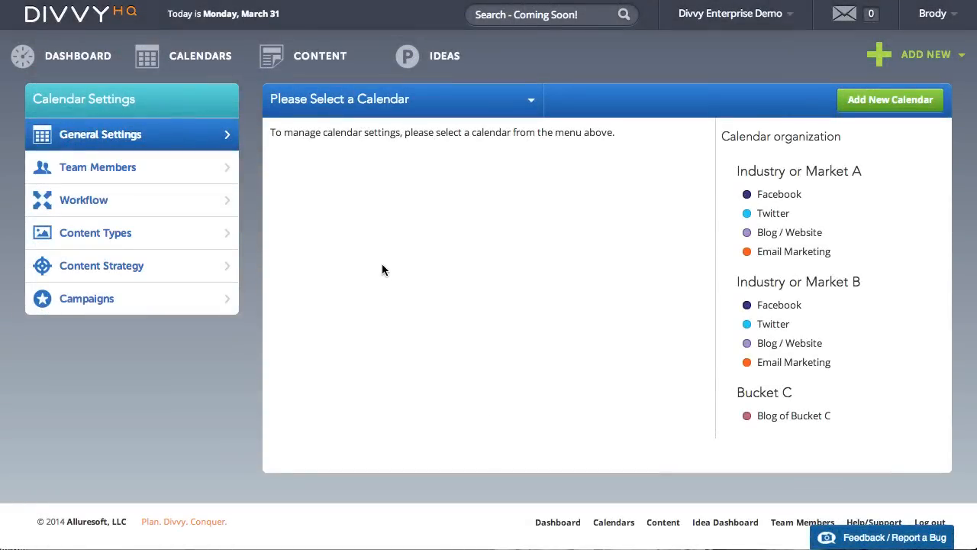
{"action": "mouse_move", "coordinate": [385, 260]}
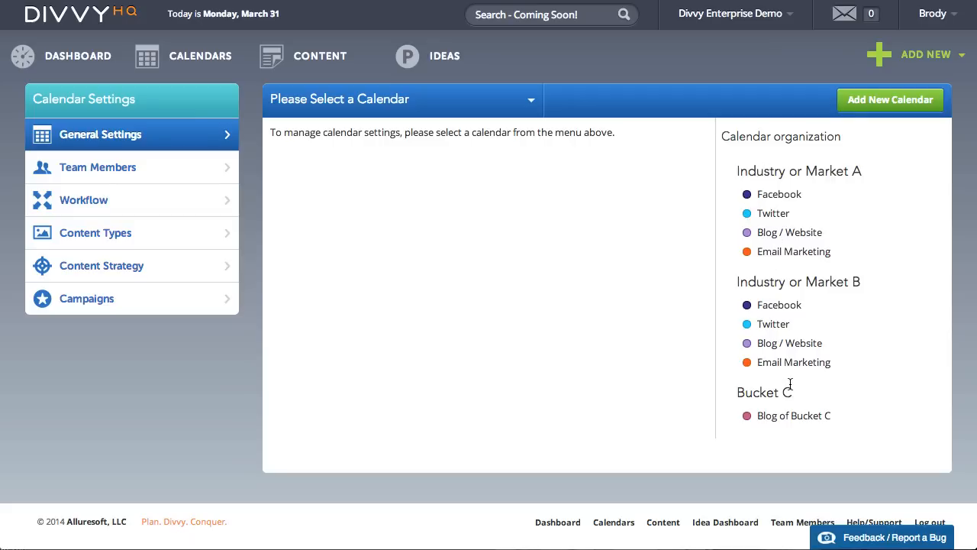
- Choose the Facebook calendar under Industry or Market A from the calendar dropdown
{"action": "left_click", "coordinate": [400, 99]}
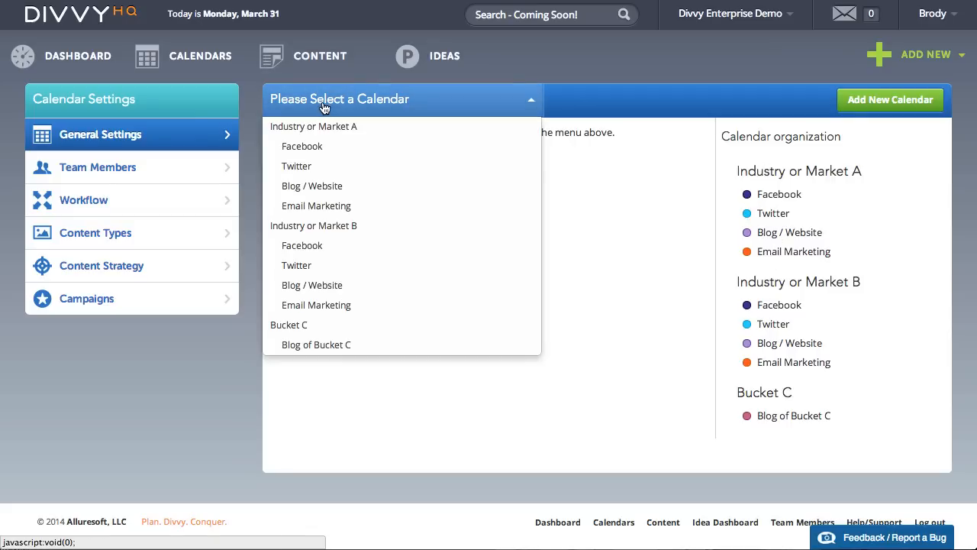
{"action": "left_click", "coordinate": [302, 145]}
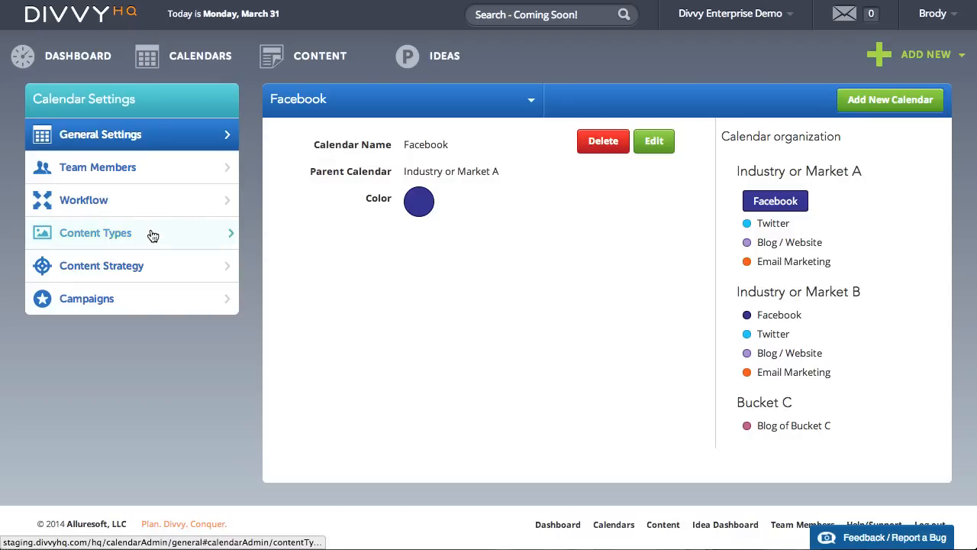
- In Content Types, uncheck Webinar / Presentation and Website Content
{"action": "left_click", "coordinate": [95, 233]}
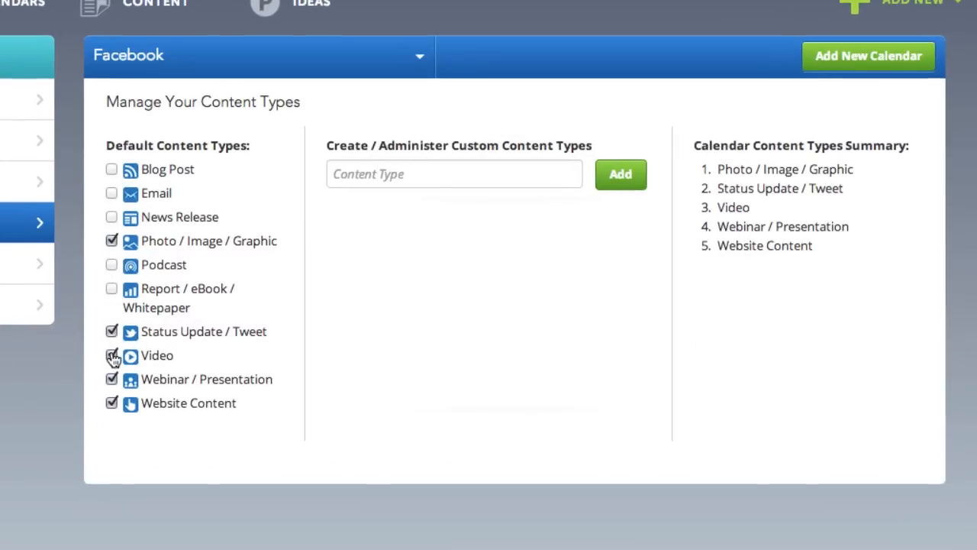
{"action": "left_click", "coordinate": [111, 380]}
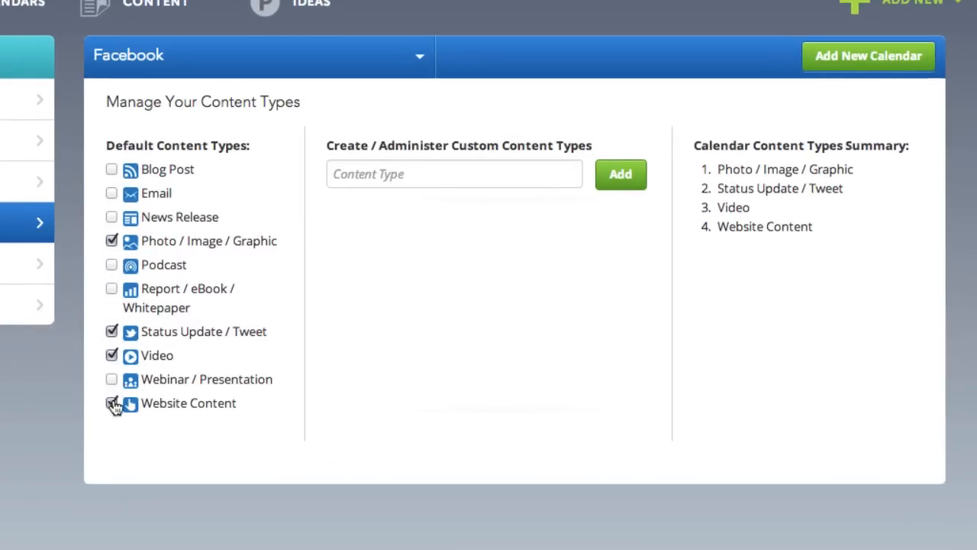
{"action": "left_click", "coordinate": [112, 403]}
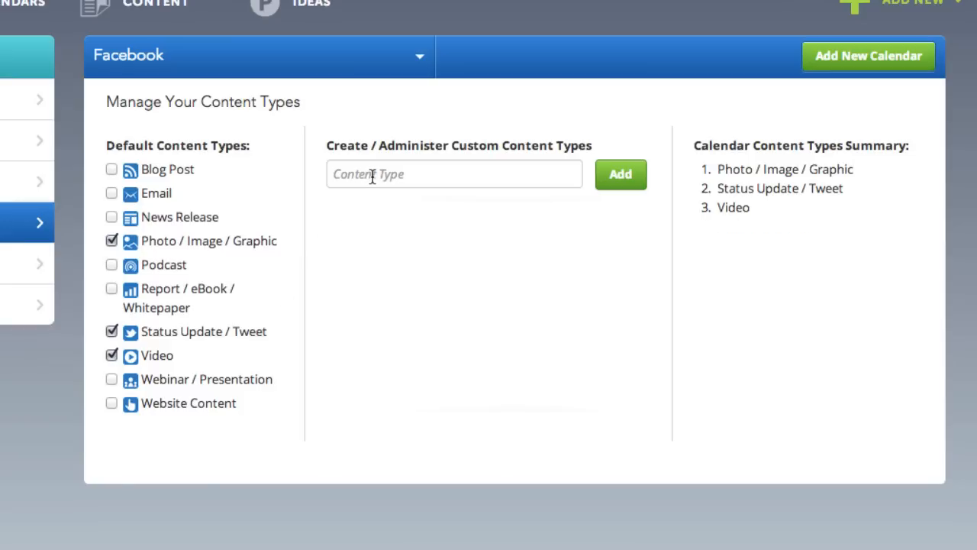
- Add custom types Facebook Sponsored Ad / Post, Facebook Highlight Post and Facebook Contest / Campaign
{"action": "type", "text": "Facebook Sponsored Ad /"}
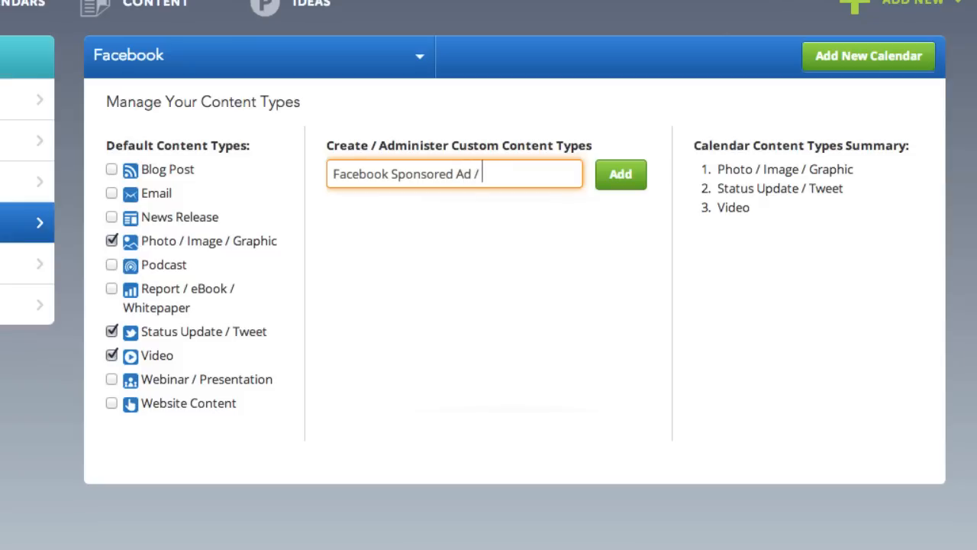
{"action": "left_click", "coordinate": [619, 174]}
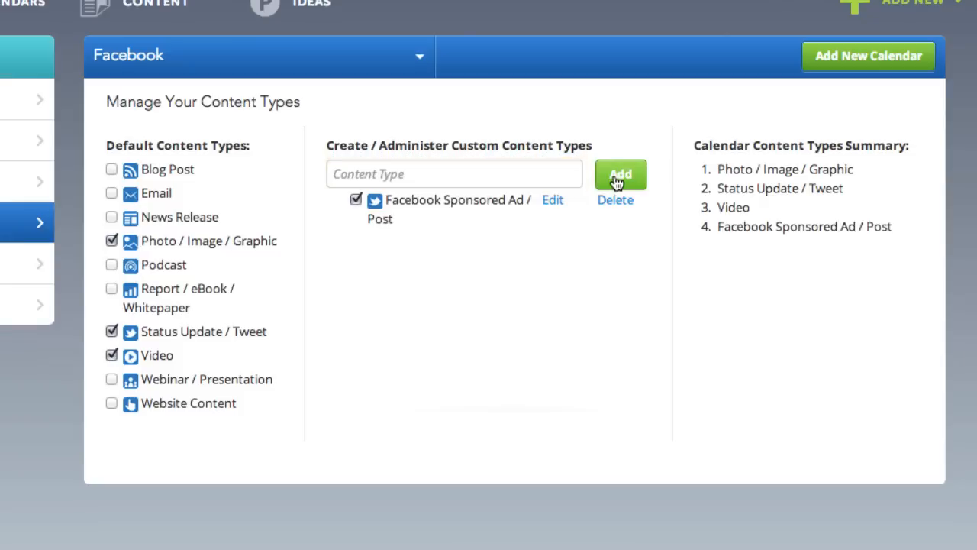
{"action": "left_click", "coordinate": [453, 175]}
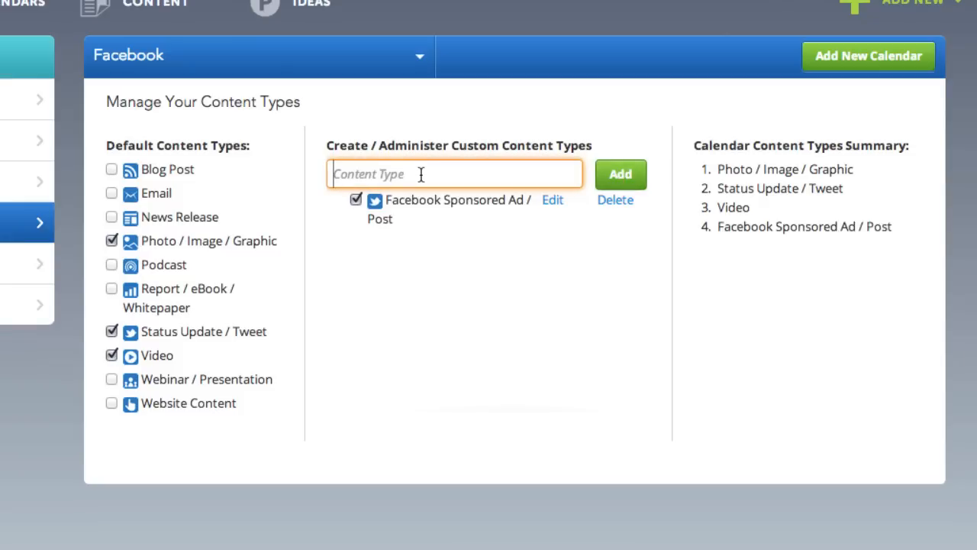
{"action": "type", "text": "Facebook Ho"}
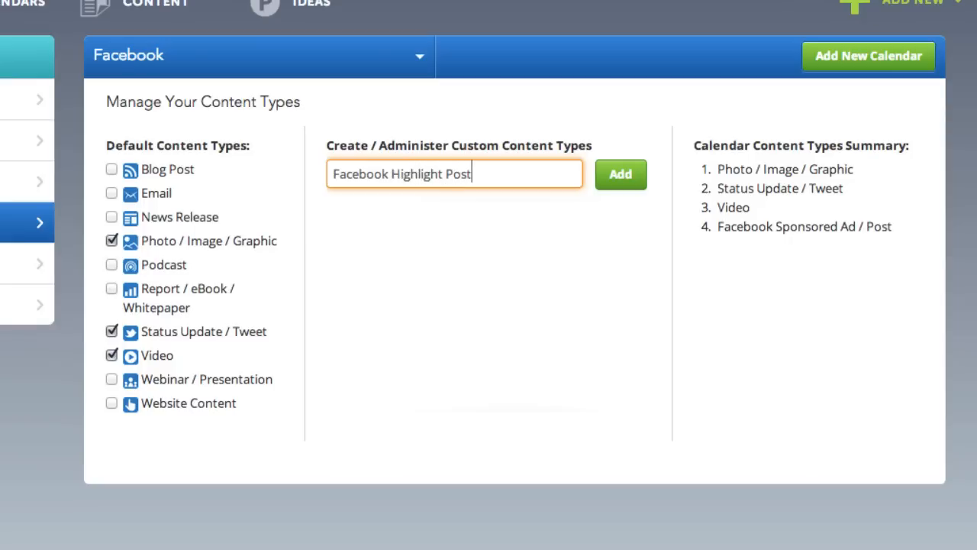
{"action": "left_click", "coordinate": [620, 174]}
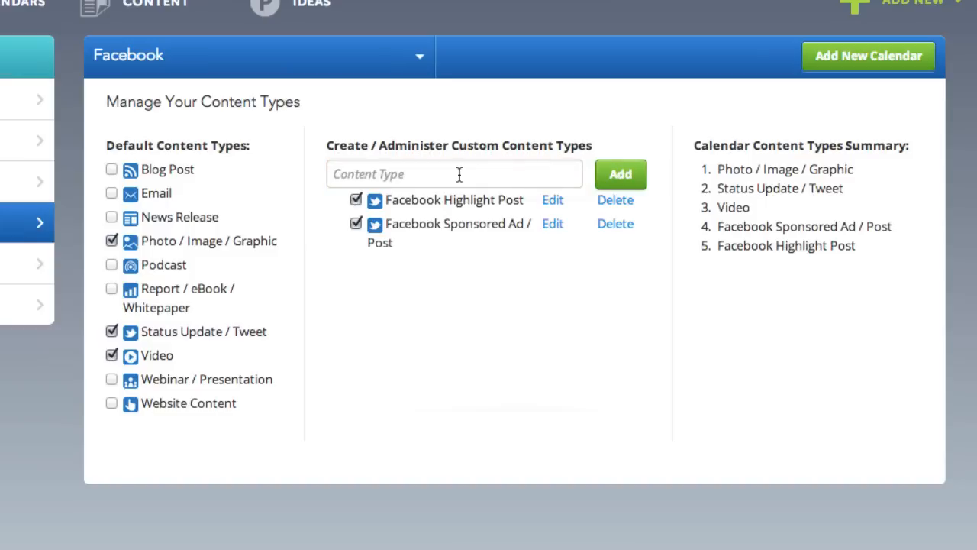
{"action": "type", "text": "F"}
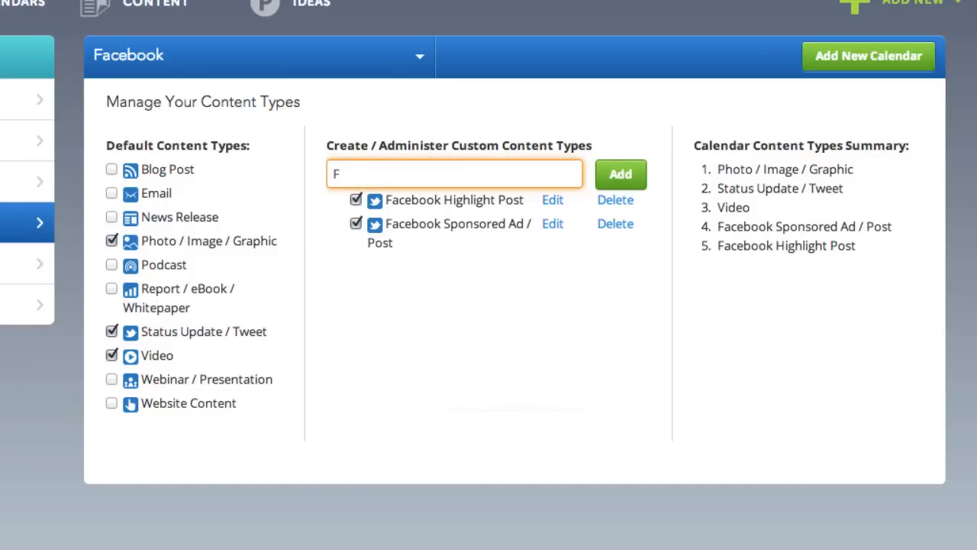
{"action": "type", "text": "acebook Conte"}
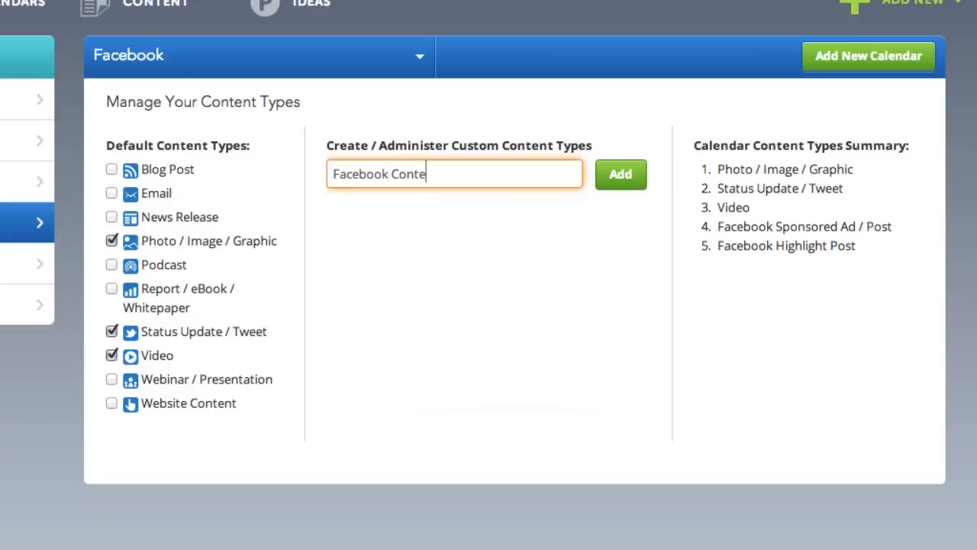
{"action": "type", "text": "st / Campaig"}
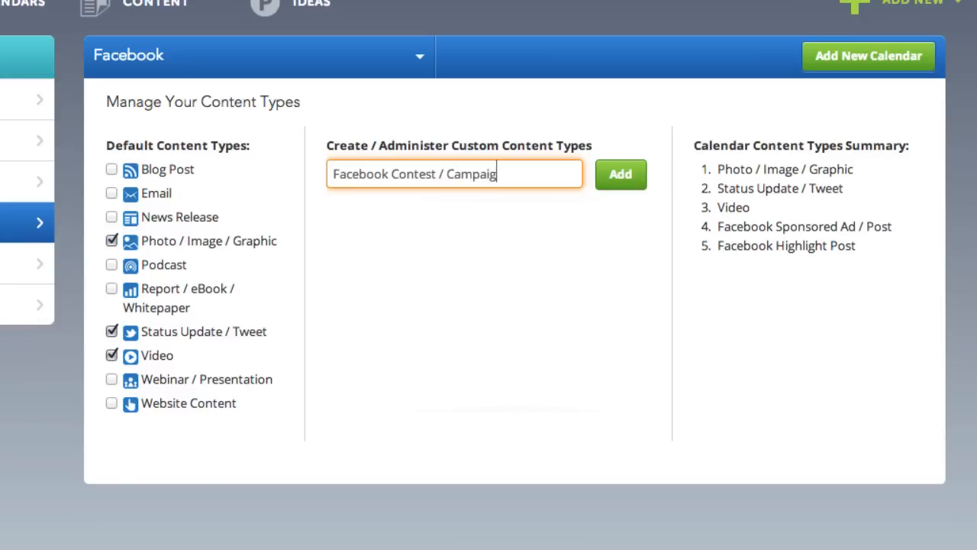
{"action": "left_click", "coordinate": [620, 174]}
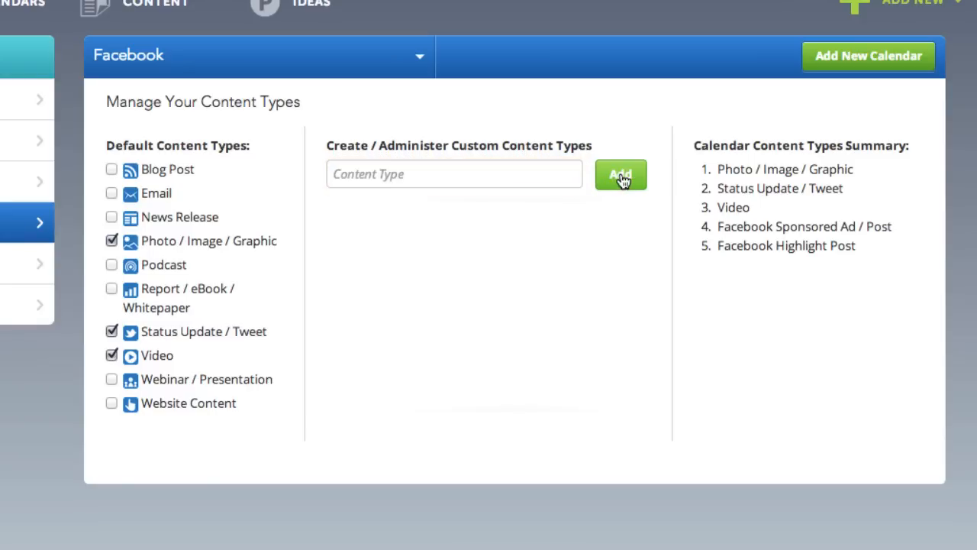
- Edit Facebook Sponsored Ad / Post and opt to upload a new icon
{"action": "left_click", "coordinate": [621, 174]}
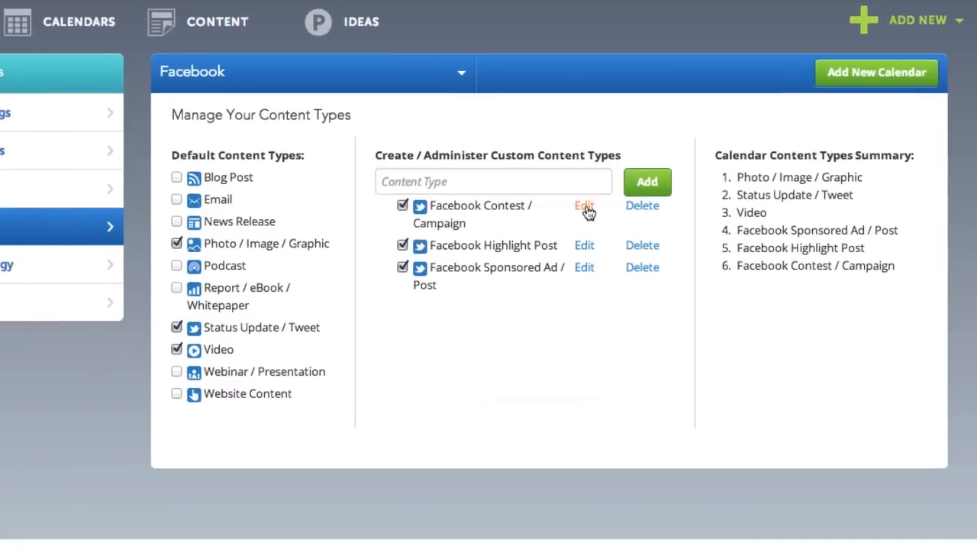
{"action": "left_click", "coordinate": [584, 206]}
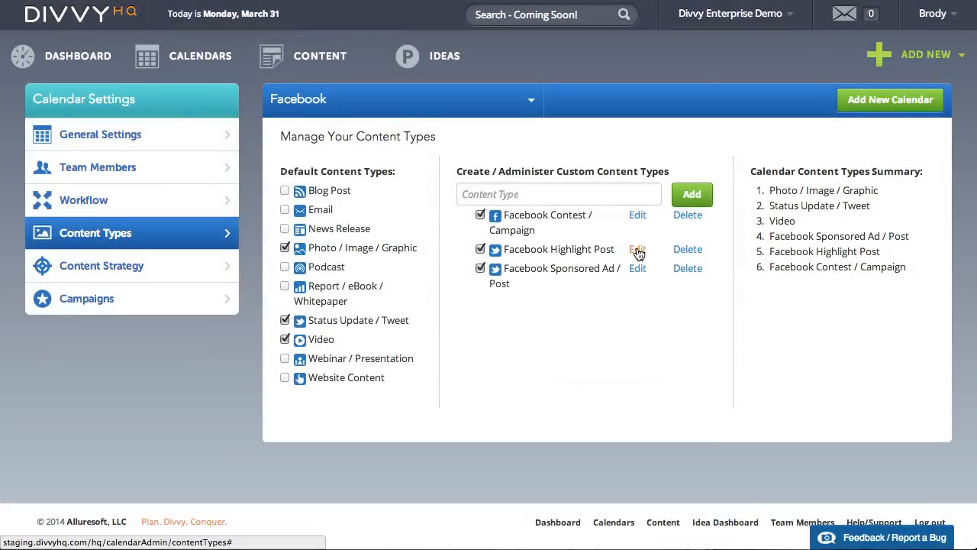
{"action": "left_click", "coordinate": [637, 268]}
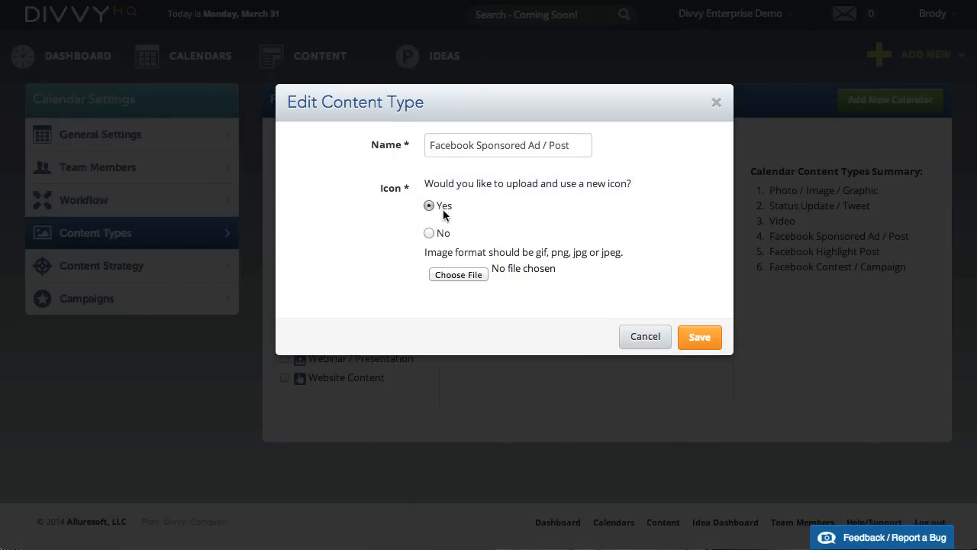
- Upload facebook-icon.jpg as the Sponsored Ad / Post icon and confirm
{"action": "left_click", "coordinate": [458, 275]}
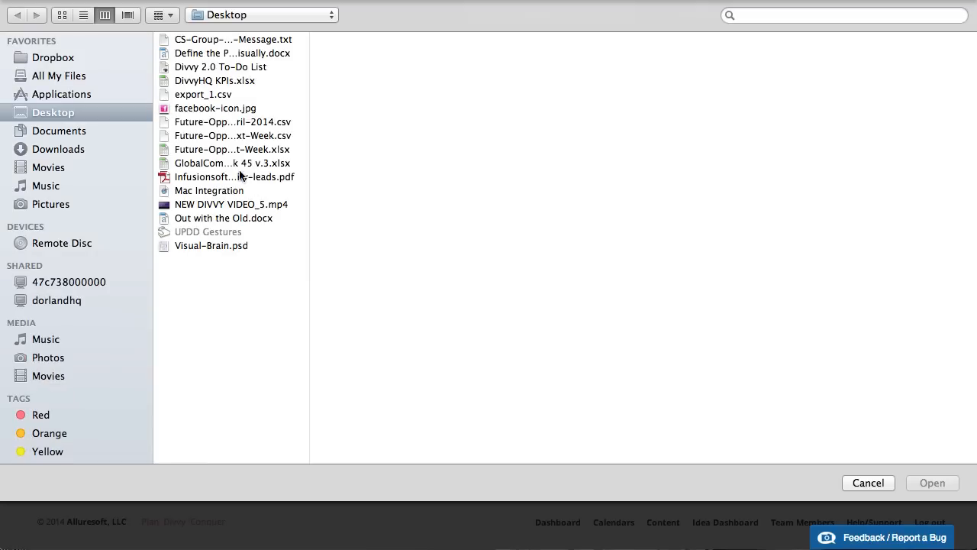
{"action": "left_click", "coordinate": [215, 108]}
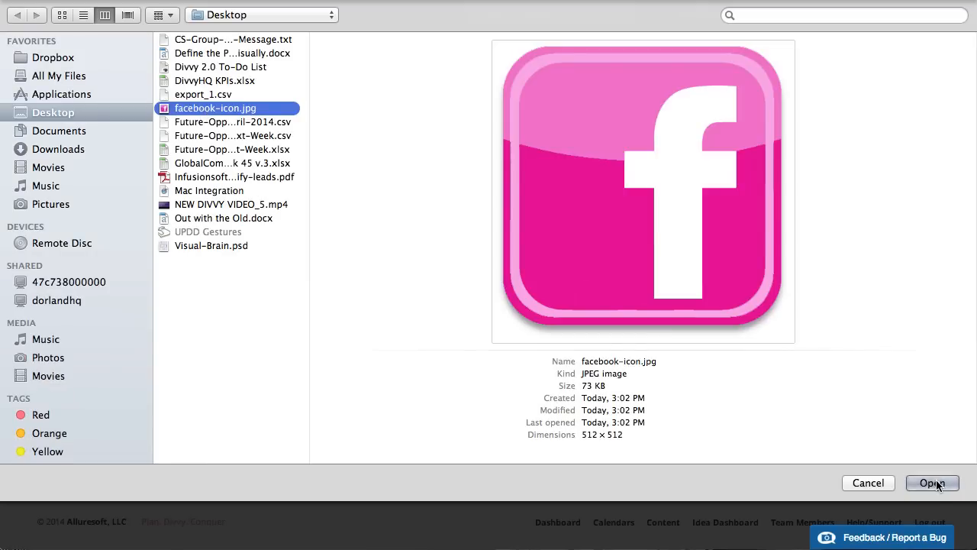
{"action": "left_click", "coordinate": [932, 483]}
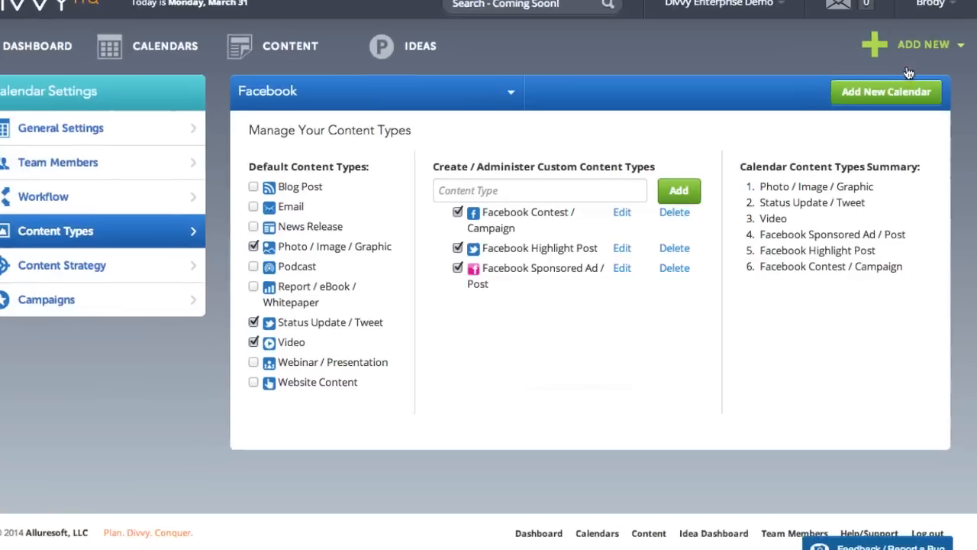
- Start a new content item titled 'New Facebook Post' with summary 'Facebook post draft could go here.'
{"action": "left_click", "coordinate": [923, 44]}
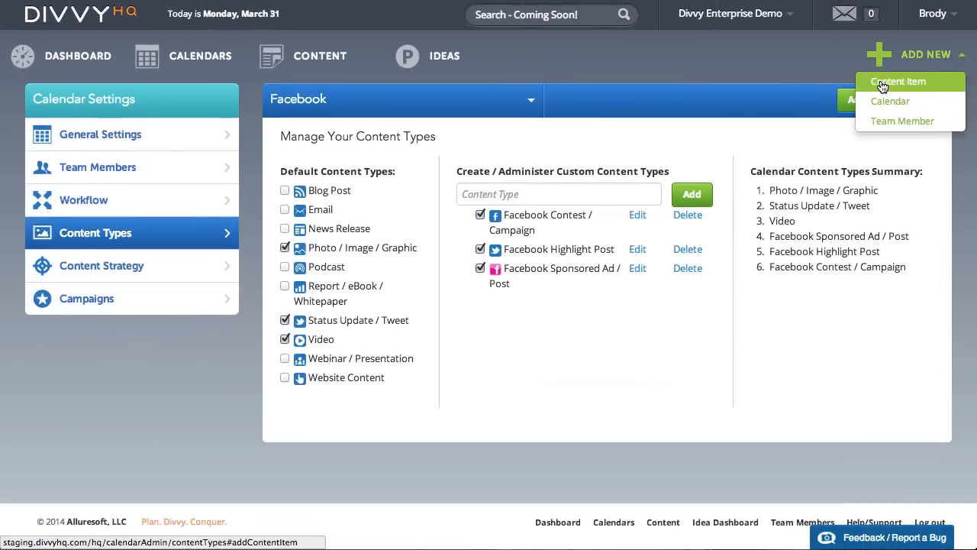
{"action": "left_click", "coordinate": [898, 81]}
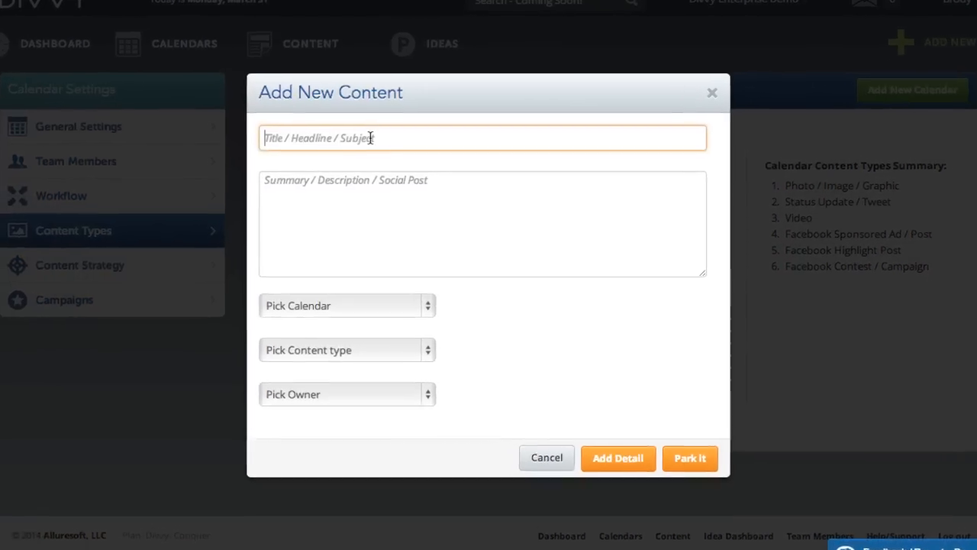
{"action": "type", "text": "New Facebook Post"}
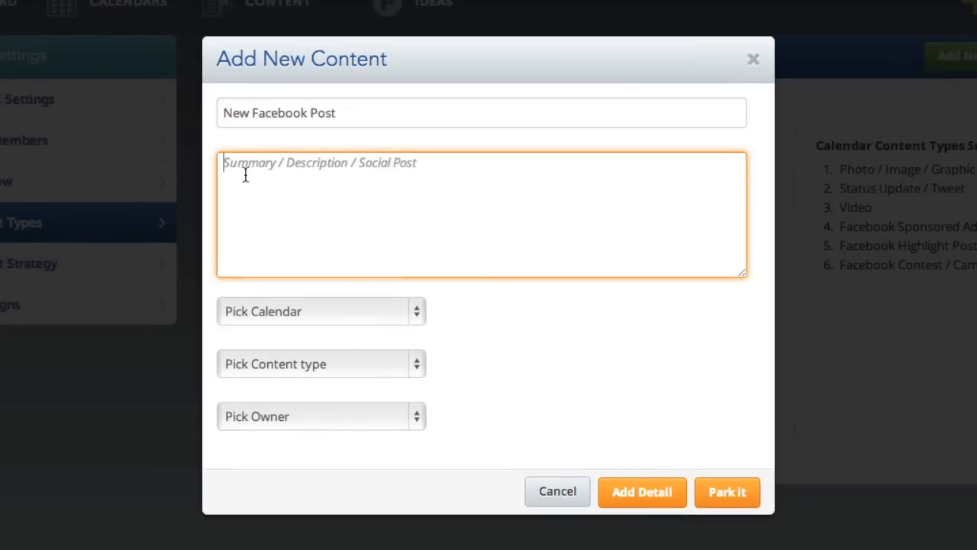
{"action": "type", "text": "Facebook post draft could go here."}
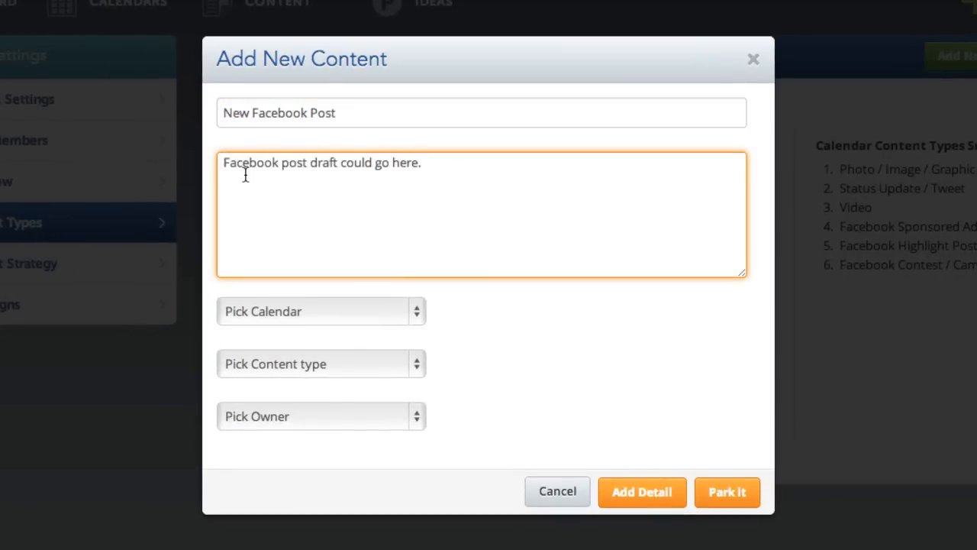
- Put the item on the Facebook calendar, assign the available owner, and submit it
{"action": "left_click", "coordinate": [320, 311]}
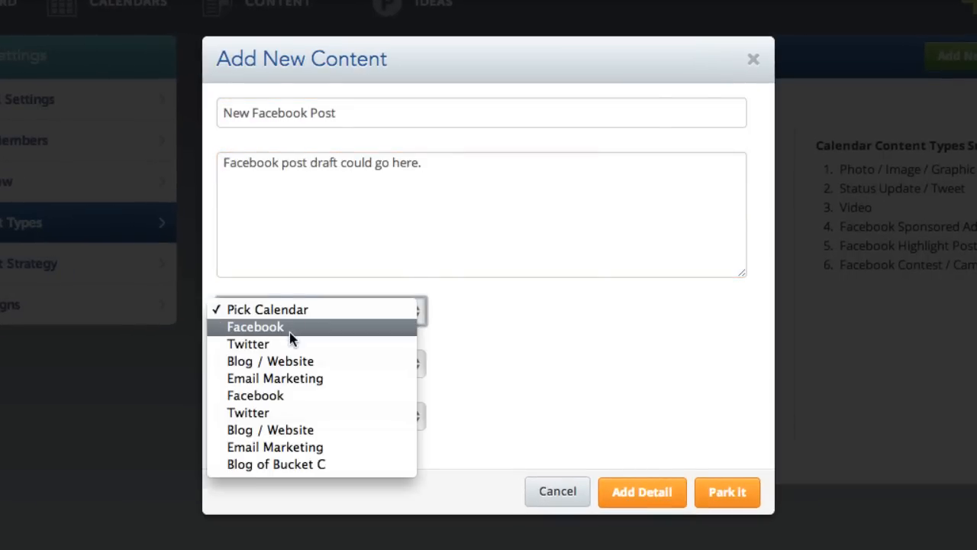
{"action": "left_click", "coordinate": [255, 326]}
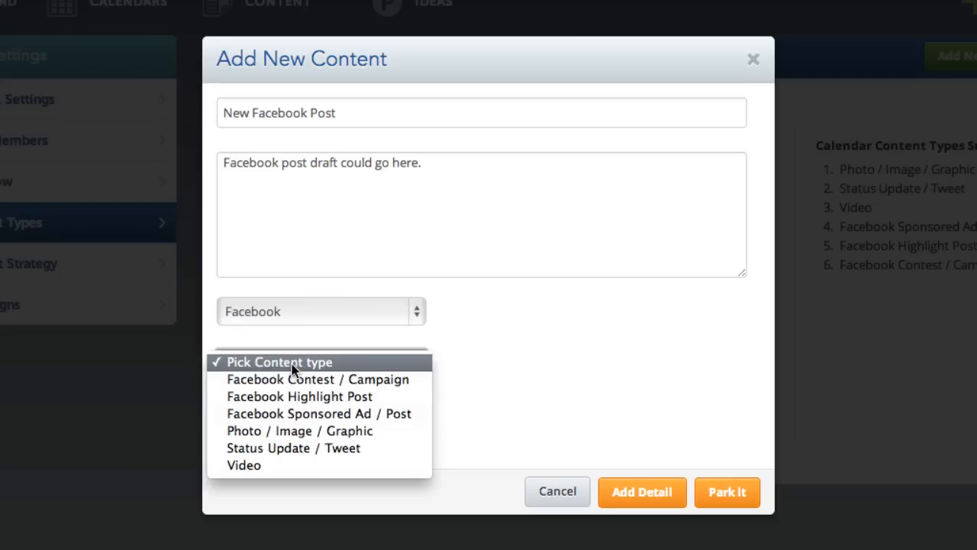
{"action": "mouse_move", "coordinate": [320, 413]}
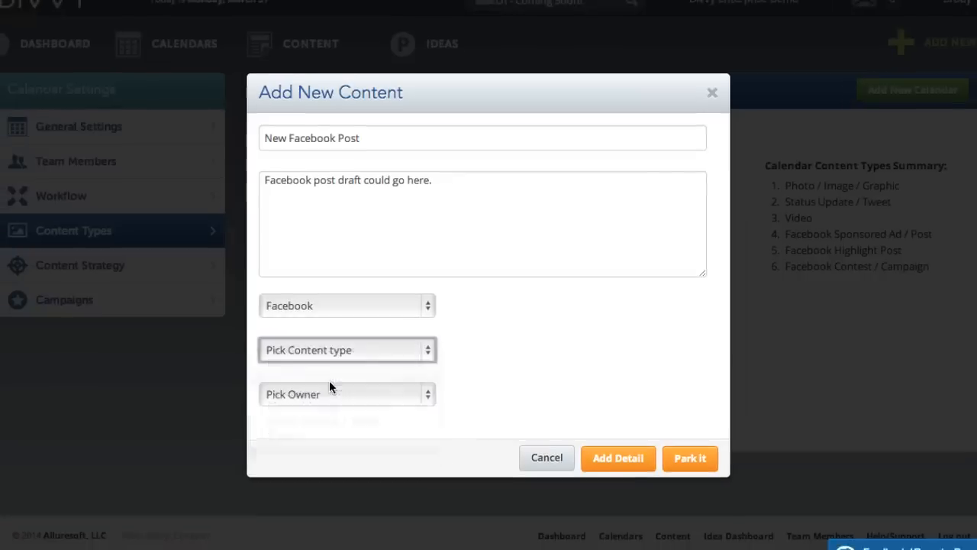
{"action": "left_click", "coordinate": [346, 394]}
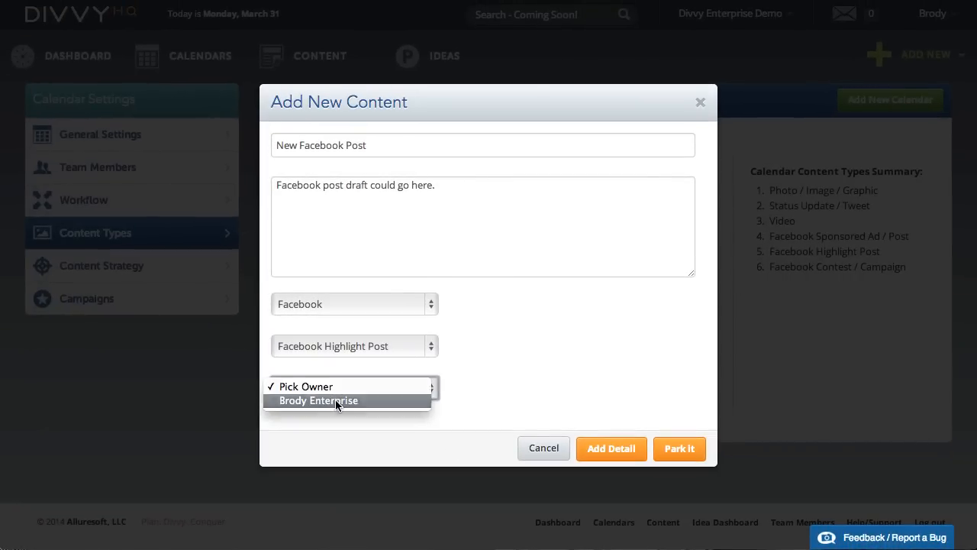
{"action": "left_click", "coordinate": [318, 400]}
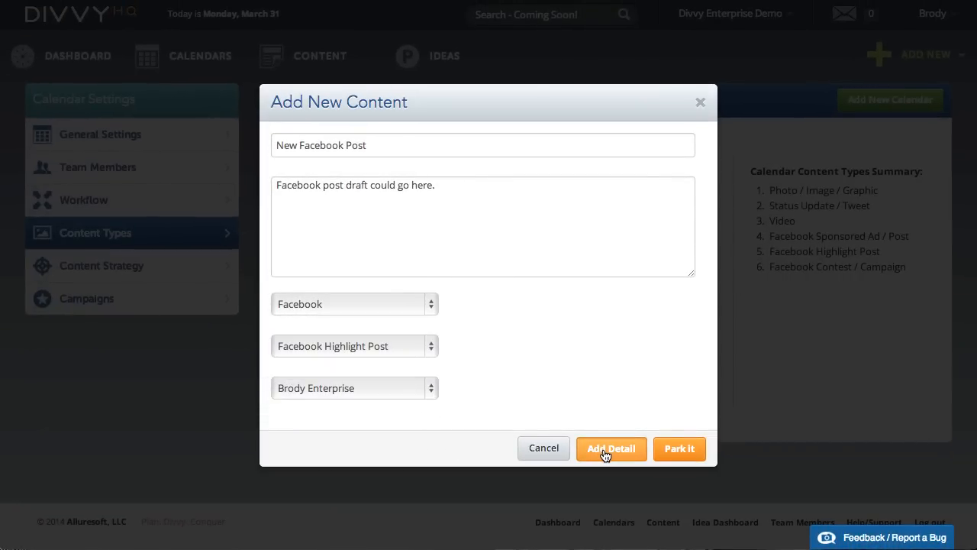
{"action": "left_click", "coordinate": [611, 448]}
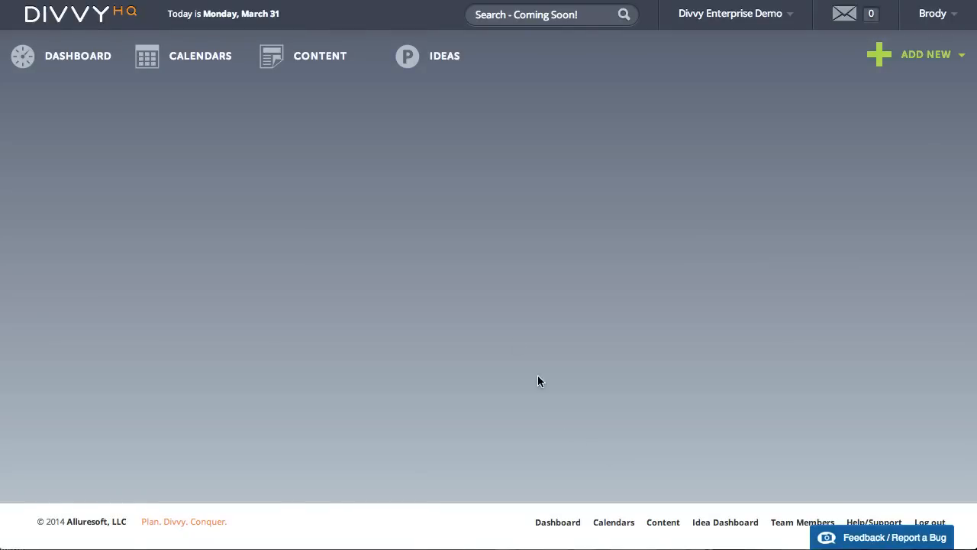